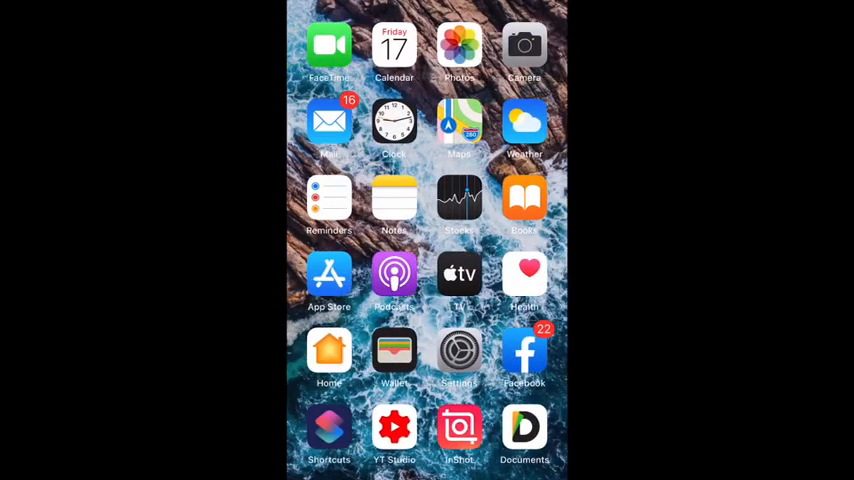
# Step: Search the App Store for "Documents" so Documents by Readdle shows in the suggestions
pyautogui.click(328, 278)
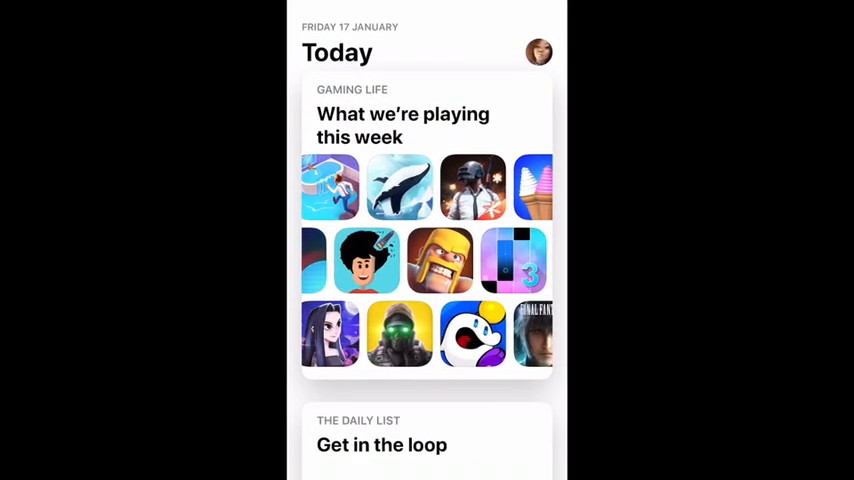
pyautogui.click(428, 470)
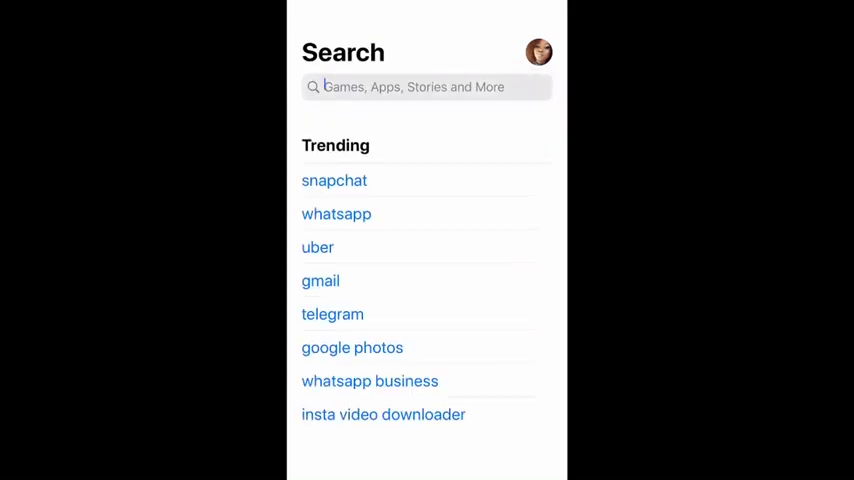
pyautogui.click(424, 88)
pyautogui.write('Doc')
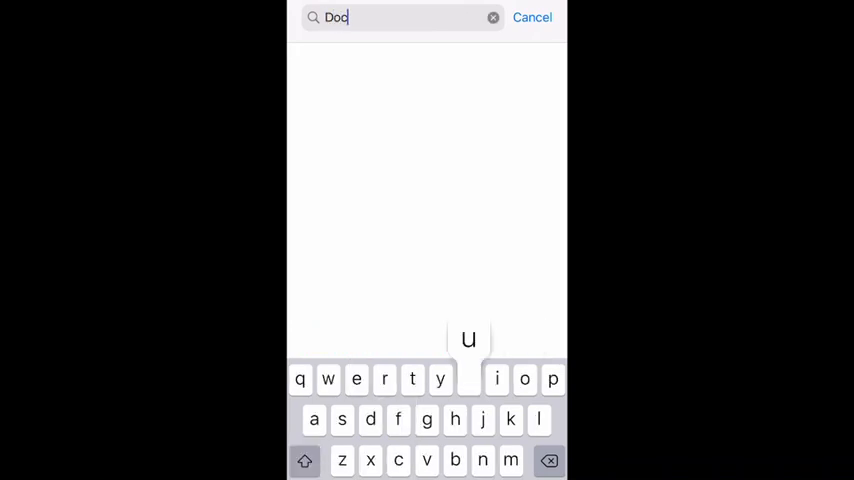
pyautogui.write('uments')
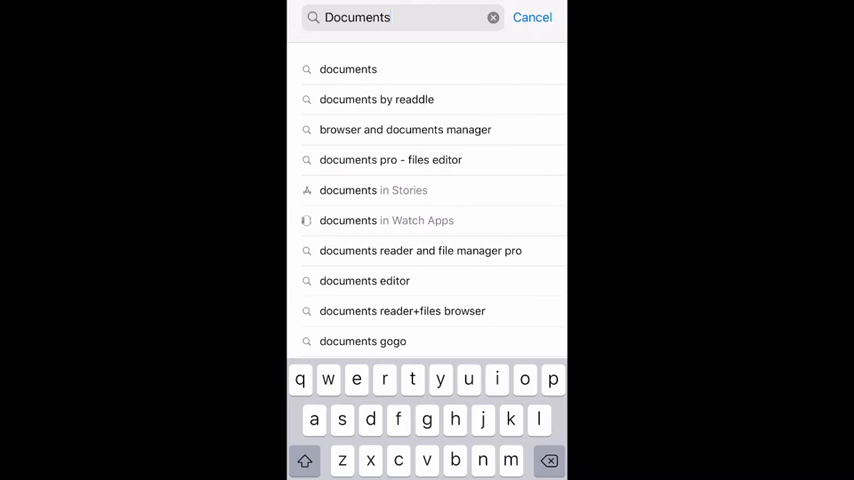
pyautogui.click(376, 100)
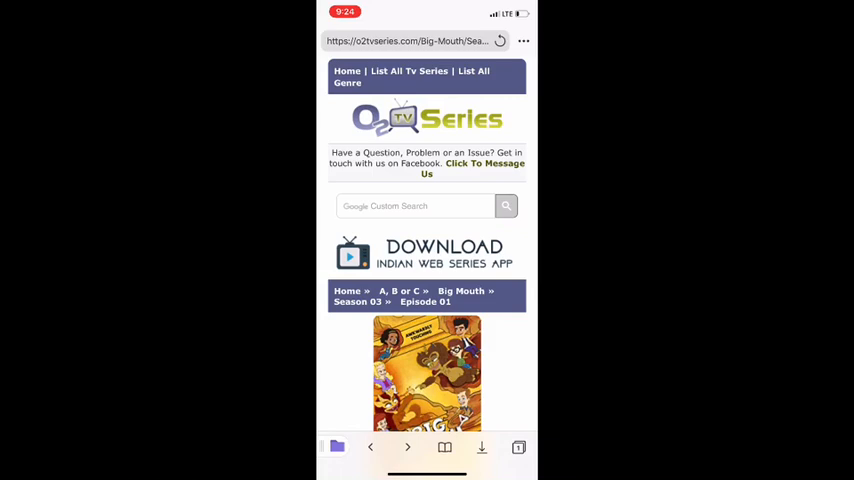
# Step: Load the o2tvseries List All TV Series page in the Documents browser and scroll it
pyautogui.click(410, 40)
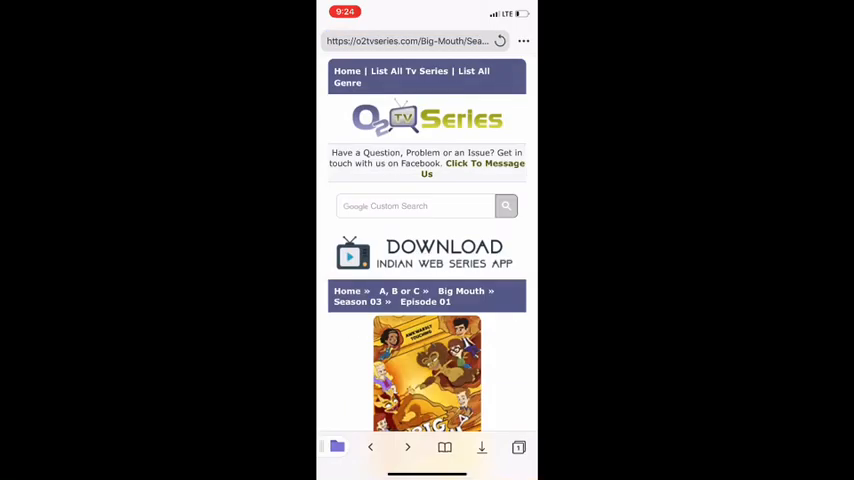
pyautogui.scroll(-3)
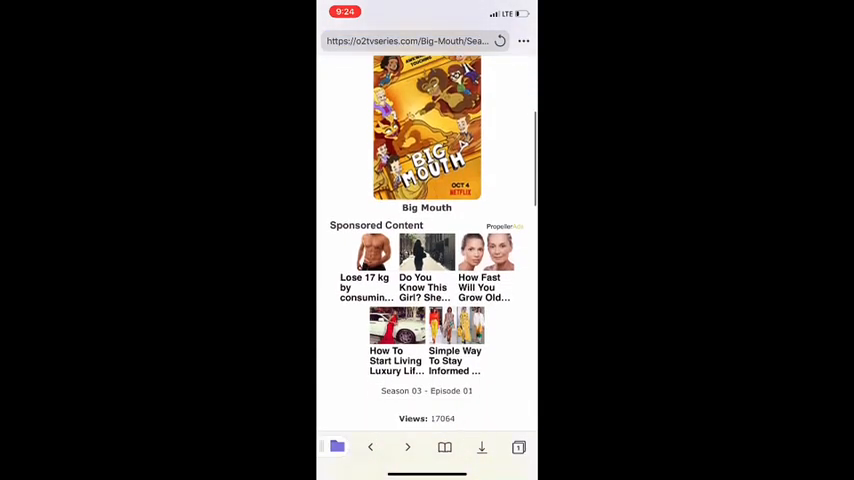
pyautogui.scroll(-3)
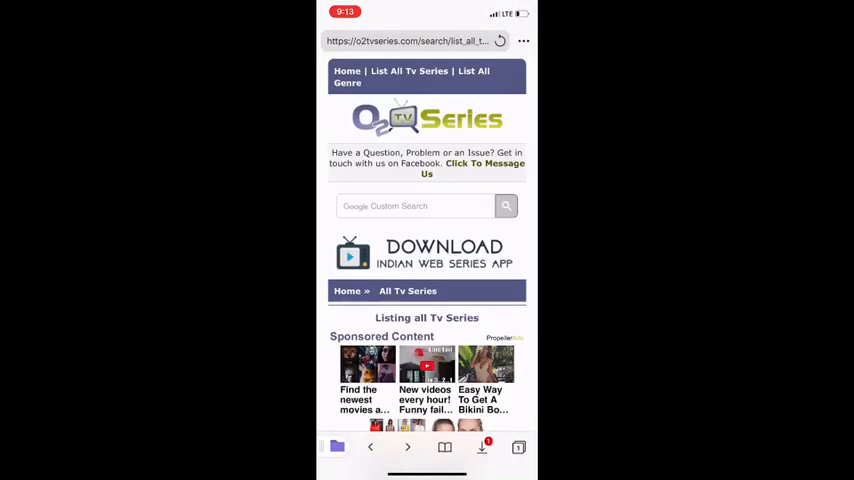
# Step: Scroll the series list down to Big Mouth and go to its series page
pyautogui.scroll(-3)
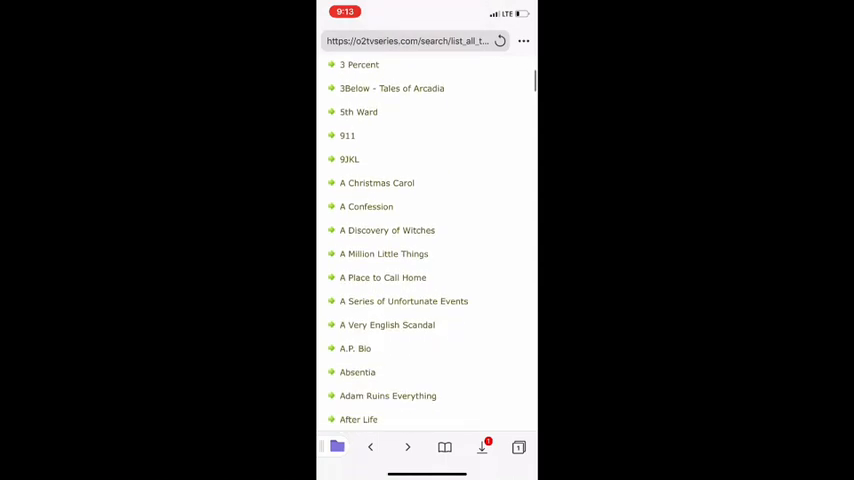
pyautogui.scroll(-3)
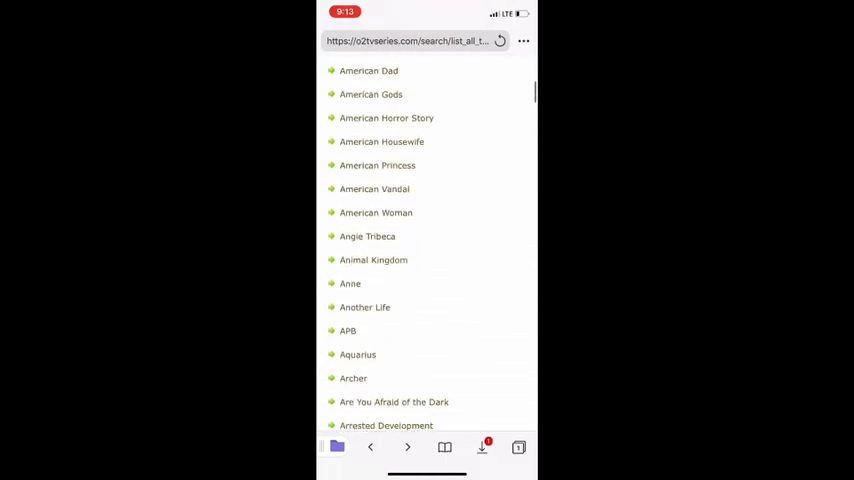
pyautogui.scroll(-3)
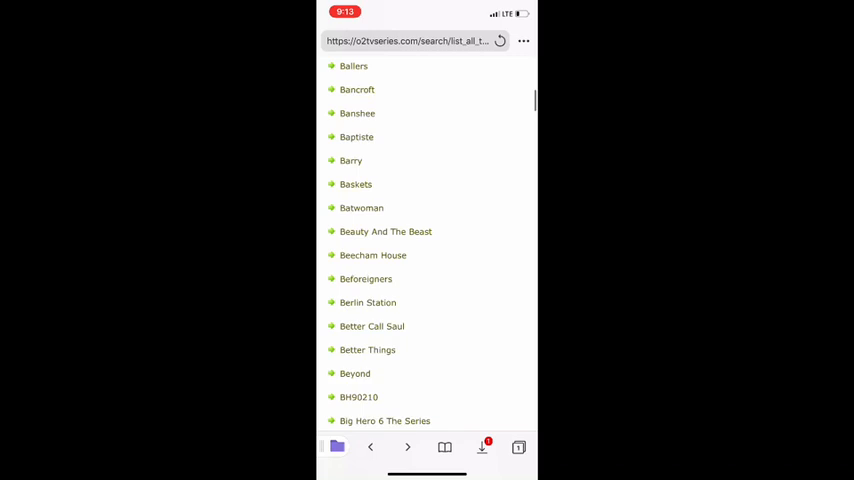
pyautogui.scroll(-3)
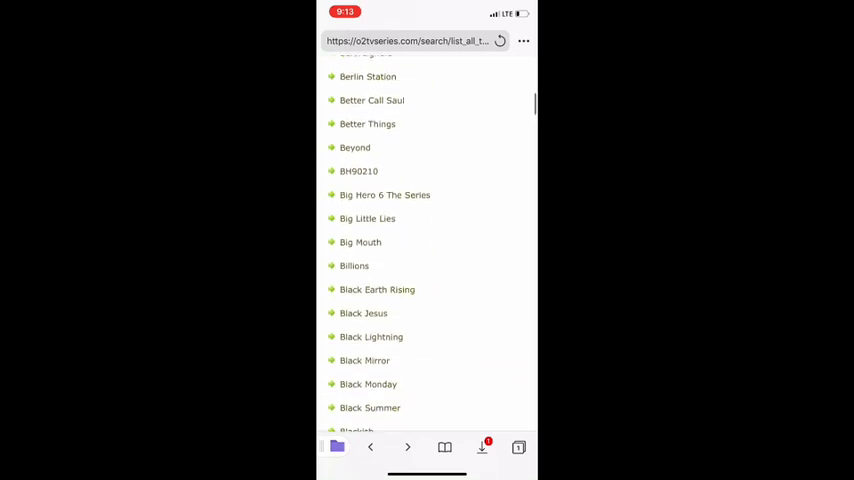
pyautogui.click(360, 242)
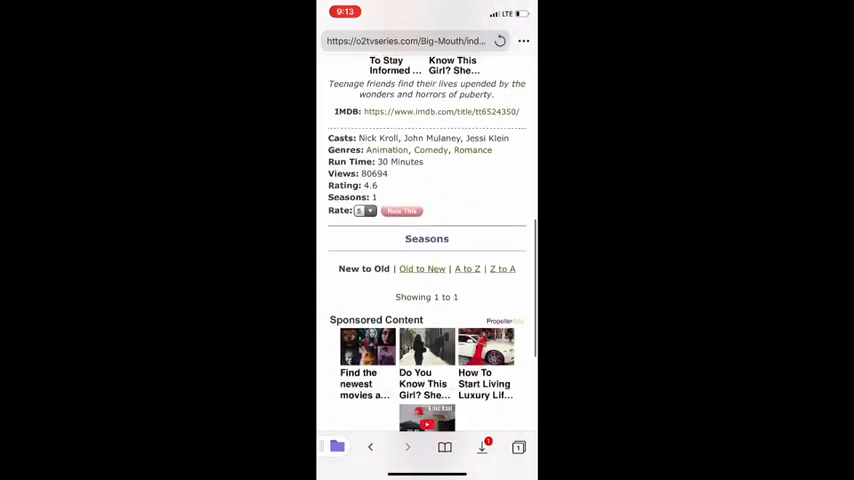
# Step: Scroll the Big Mouth page down through Season 03 to the episodes listing
pyautogui.scroll(-3)
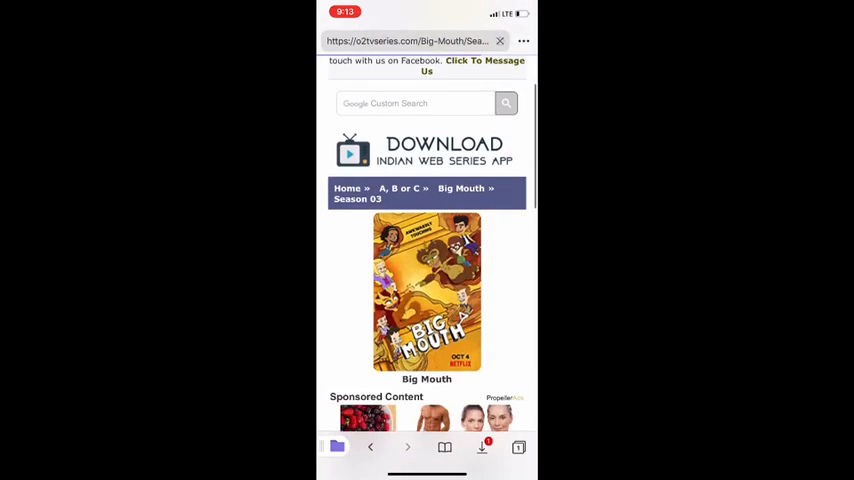
pyautogui.scroll(-3)
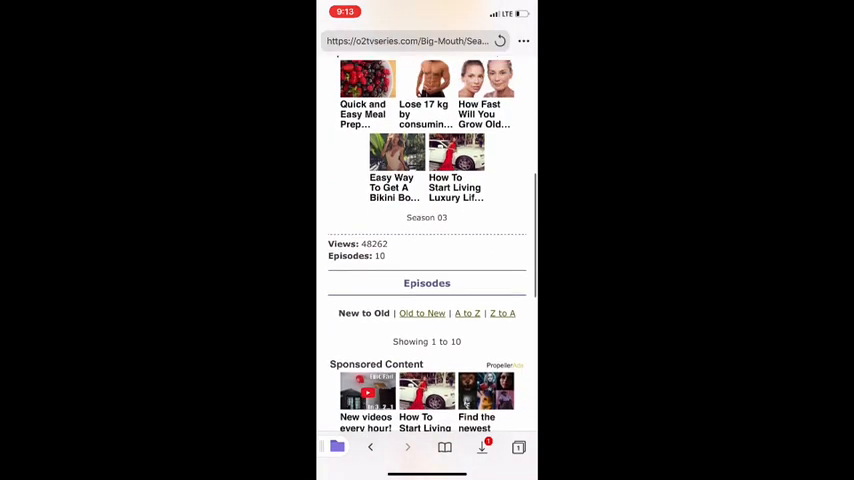
pyautogui.scroll(-3)
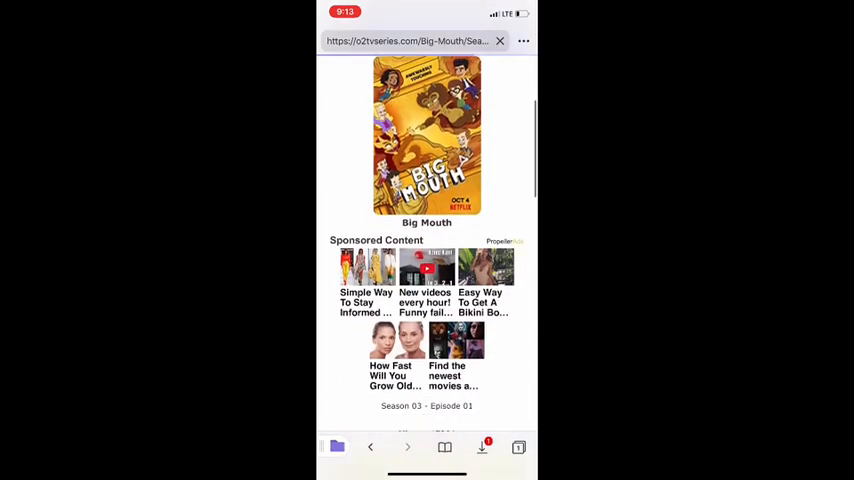
# Step: Scroll the Episode 01 page down to the HD Mp4 download link
pyautogui.scroll(-3)
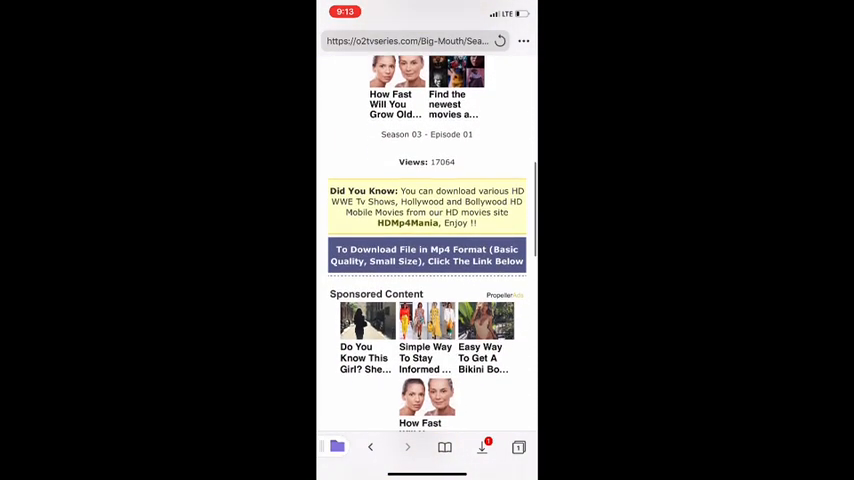
pyautogui.scroll(-3)
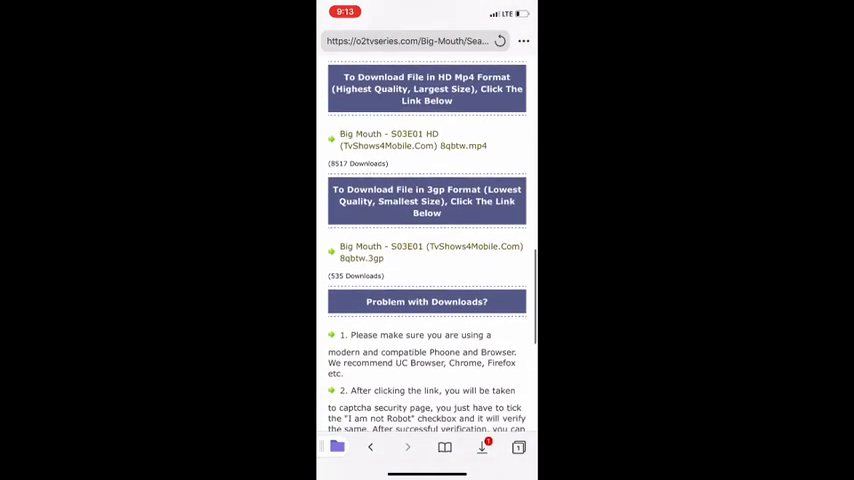
pyautogui.scroll(-3)
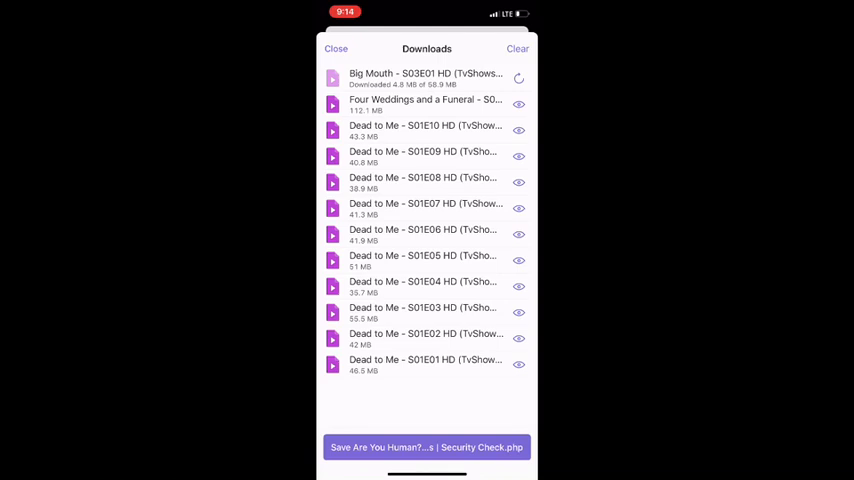
# Step: Swipe the Big Mouth download row and remove it from the queue
pyautogui.moveTo(450, 78); pyautogui.dragTo(340, 78)
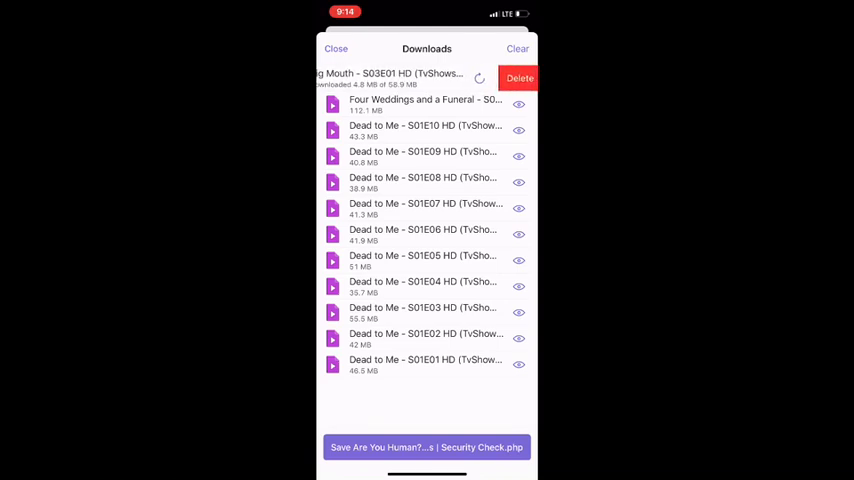
pyautogui.click(520, 78)
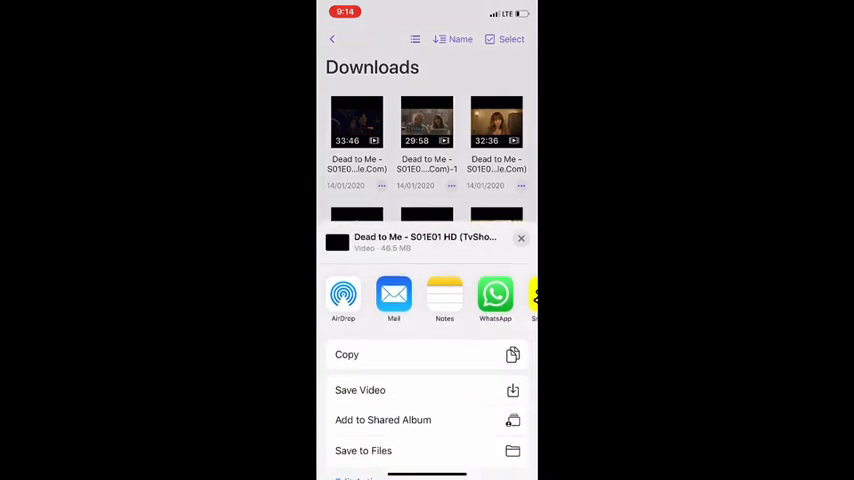
# Step: Attempt AirDrop with no people found, dismiss sharing and return to My Files
pyautogui.click(344, 294)
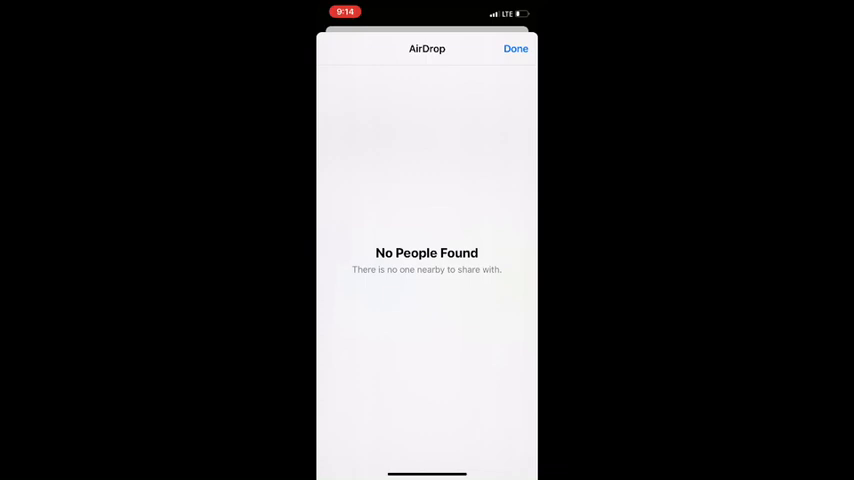
pyautogui.click(514, 48)
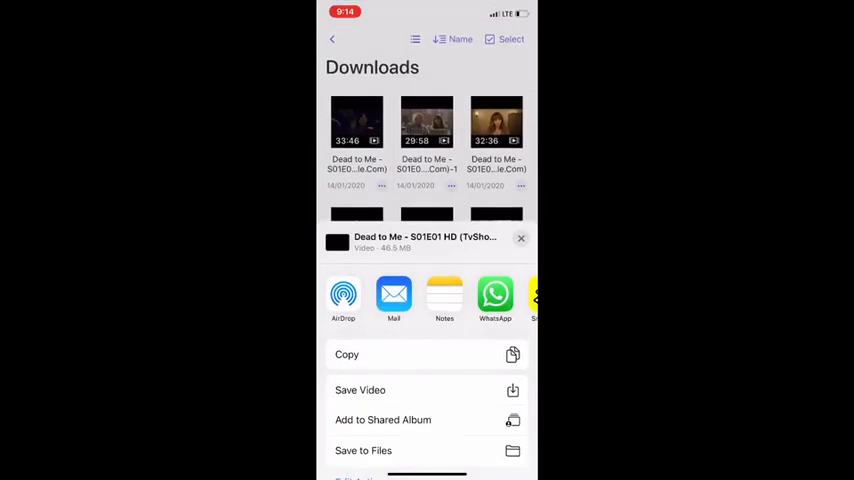
pyautogui.click(520, 238)
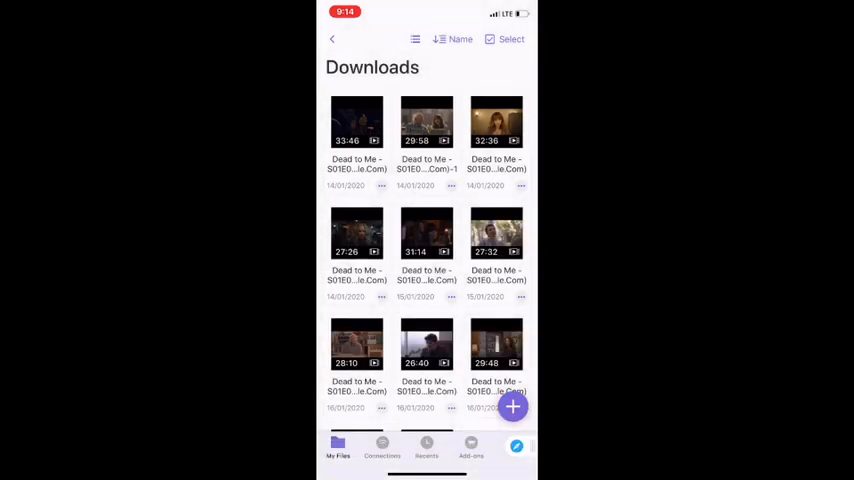
pyautogui.click(332, 40)
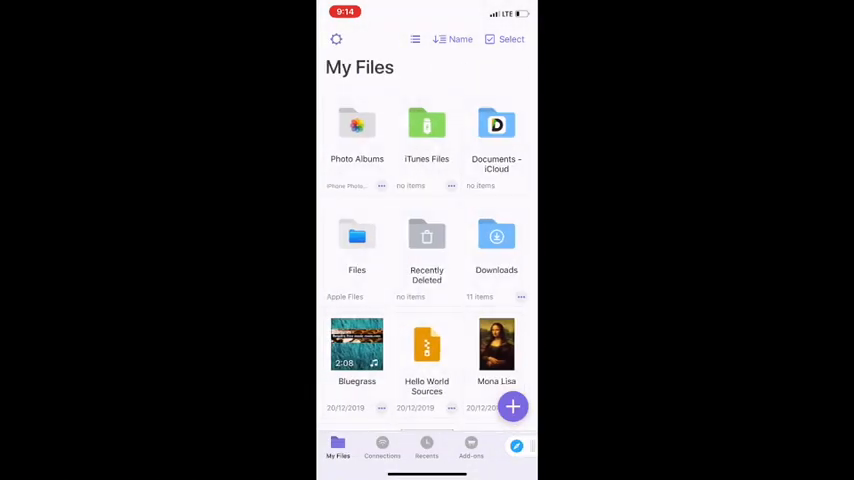